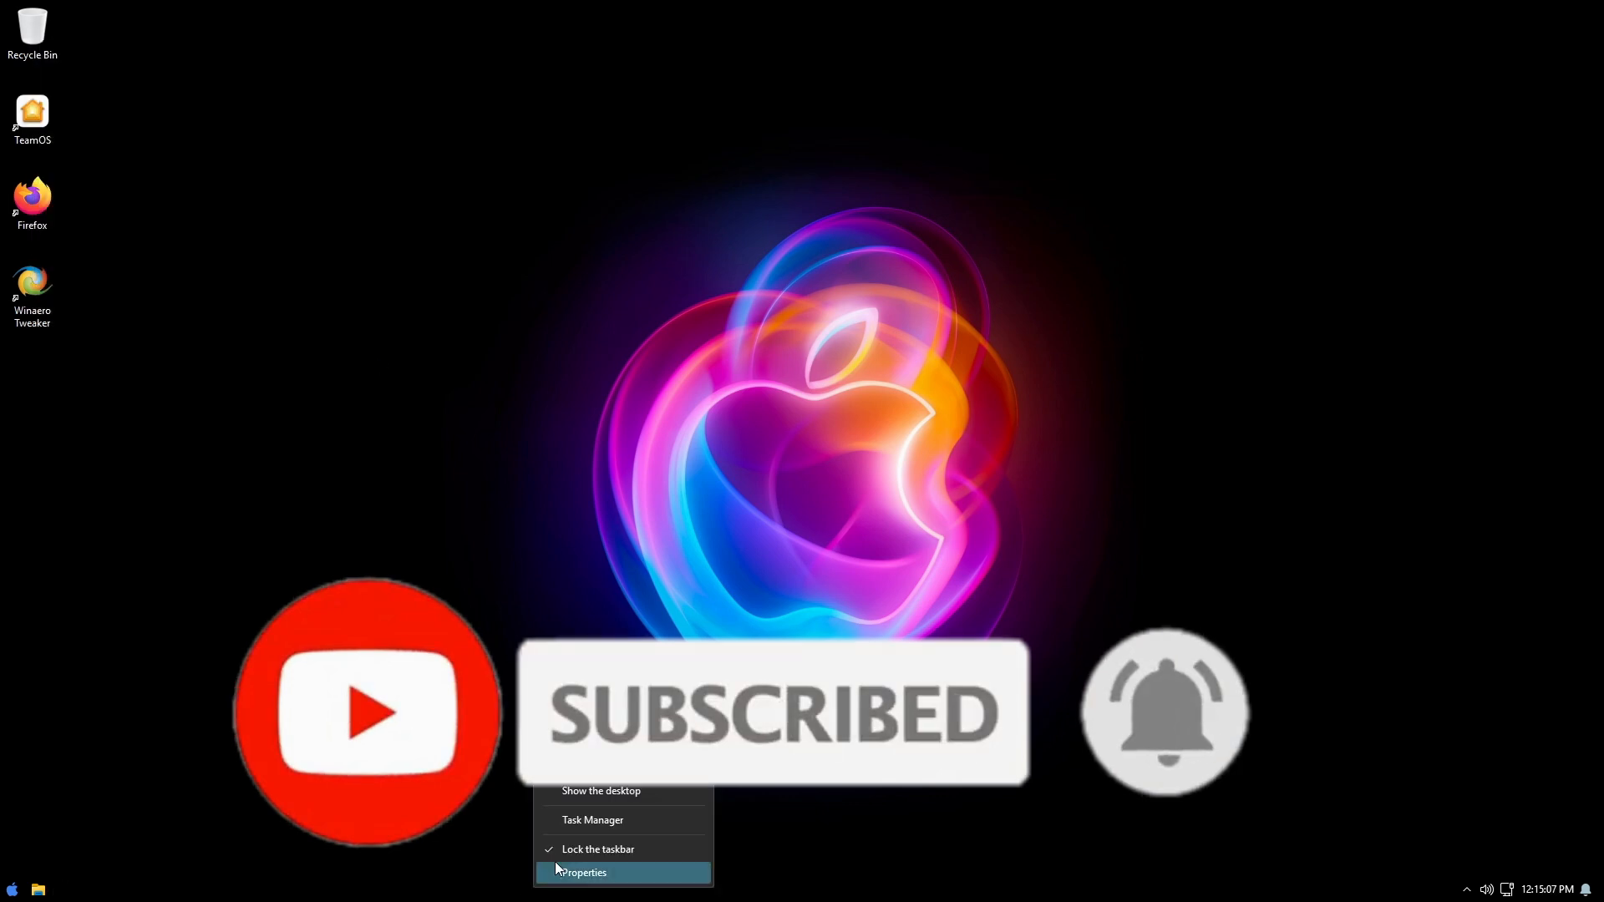
Open Task Manager from the taskbar context menu
{"action": "left_click", "coordinate": [592, 819]}
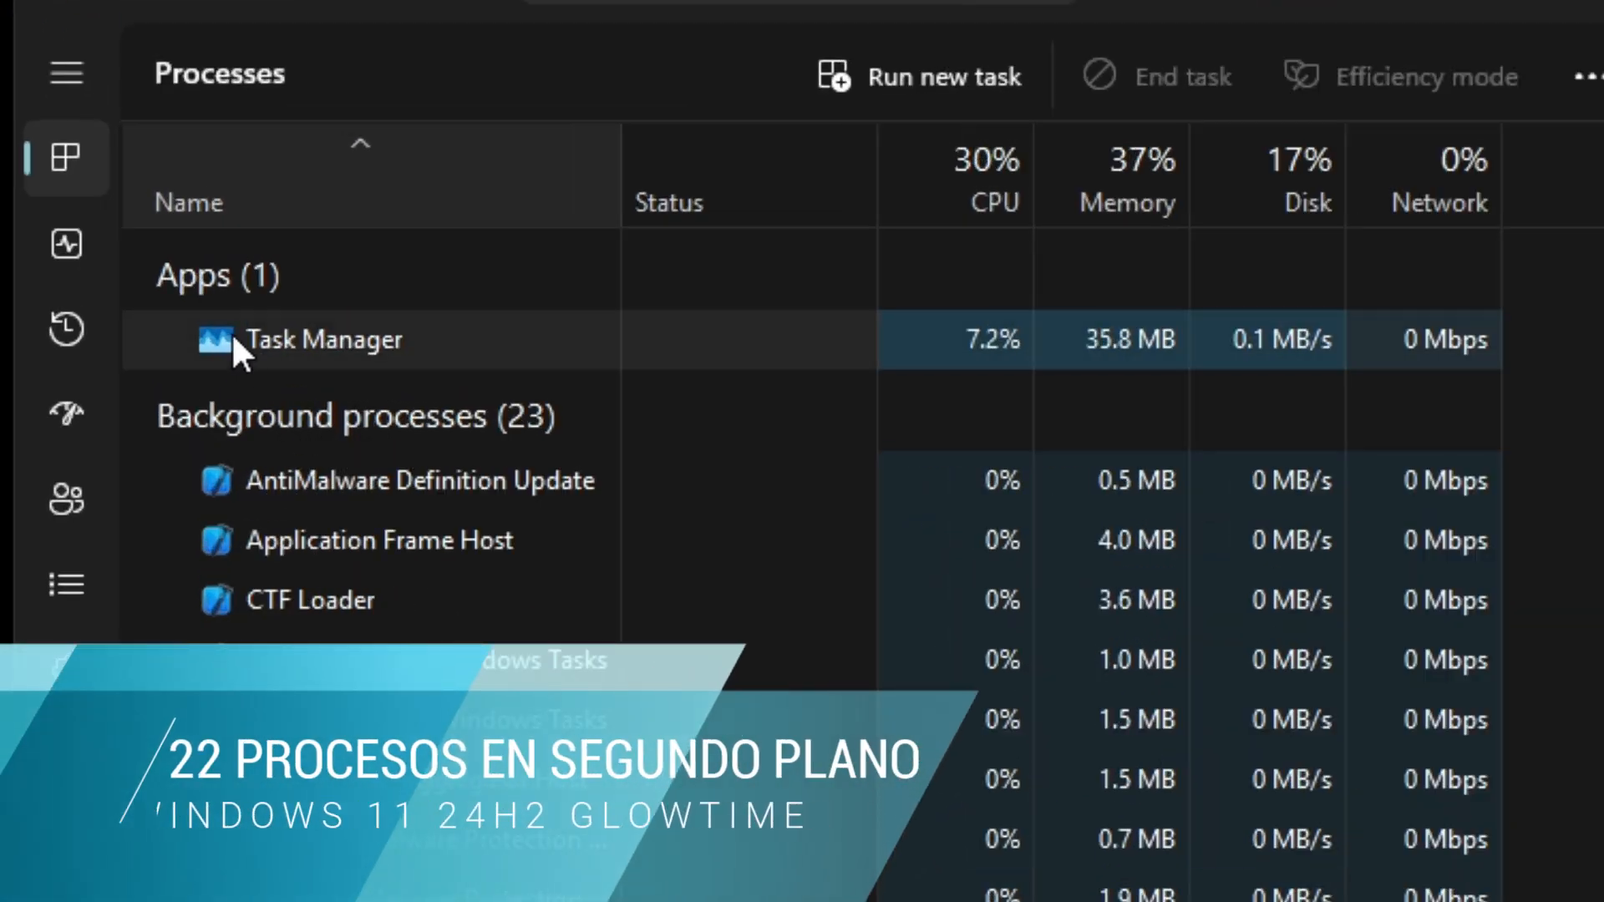
Show the Performance tab's Memory usage details in Task Manager
{"action": "left_click", "coordinate": [66, 243]}
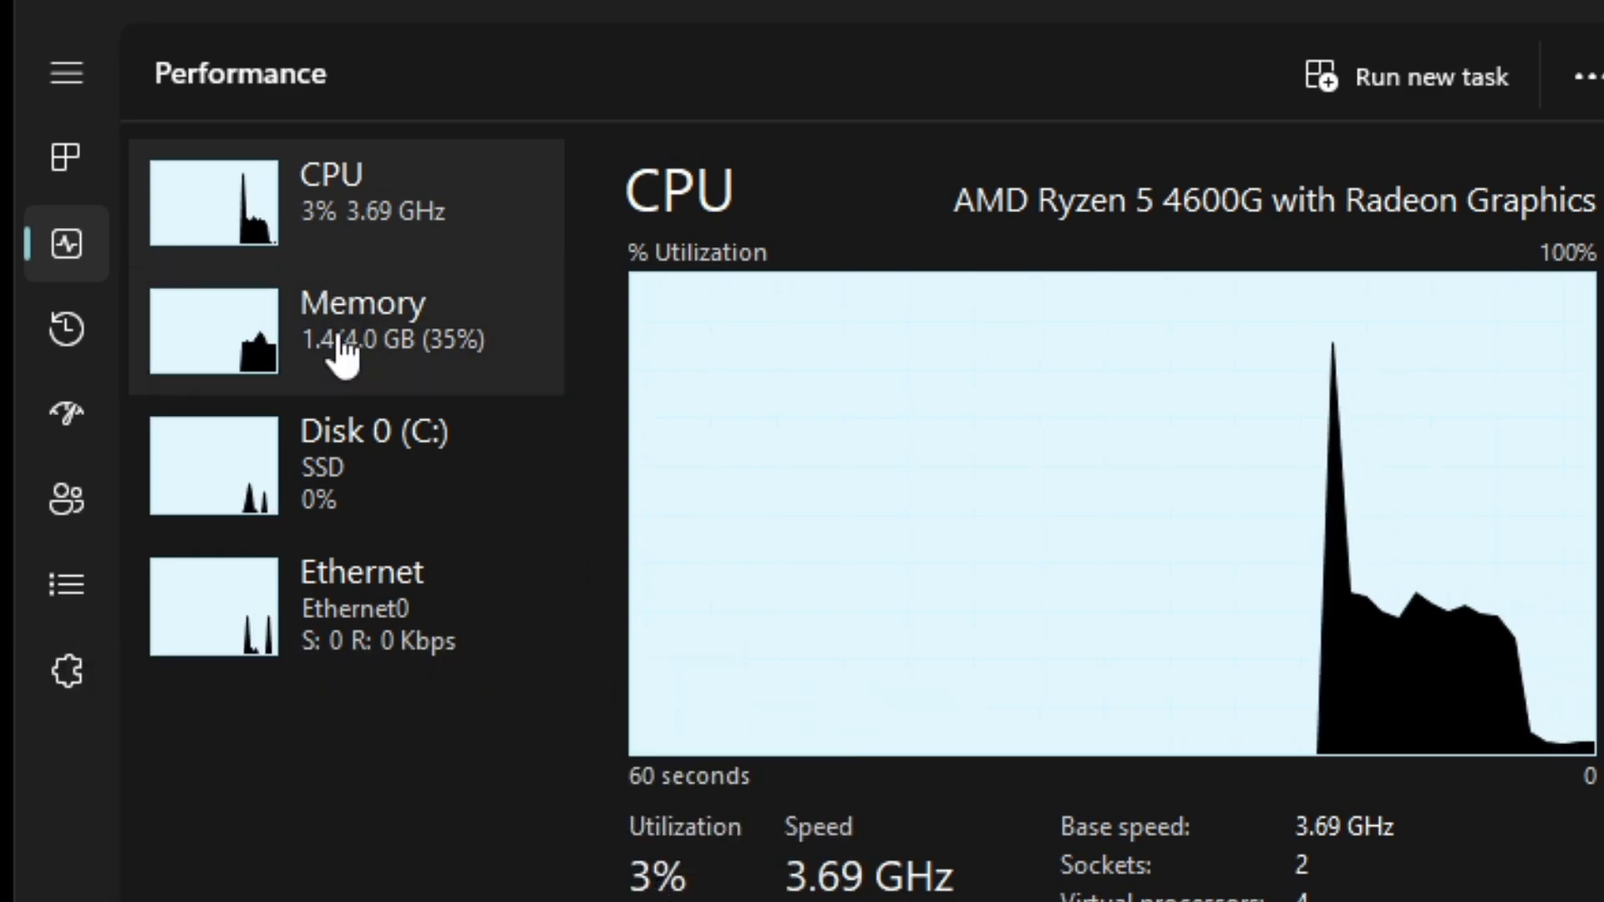
{"action": "left_click", "coordinate": [348, 329]}
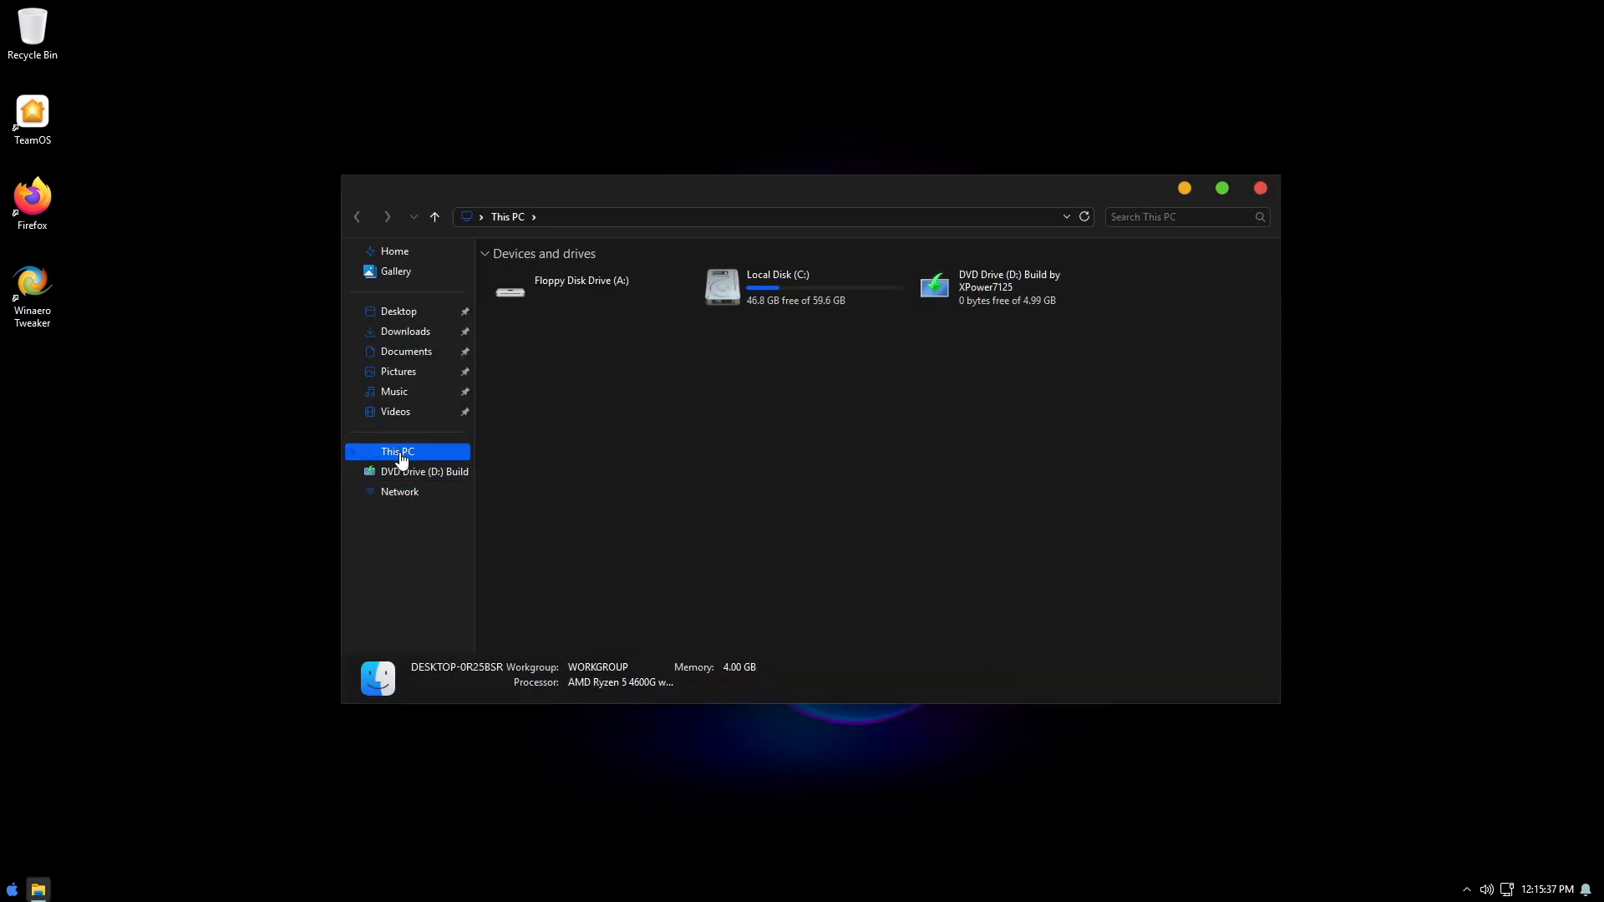
Select Local Disk (C:) and review its used and free space
{"action": "left_click", "coordinate": [803, 287]}
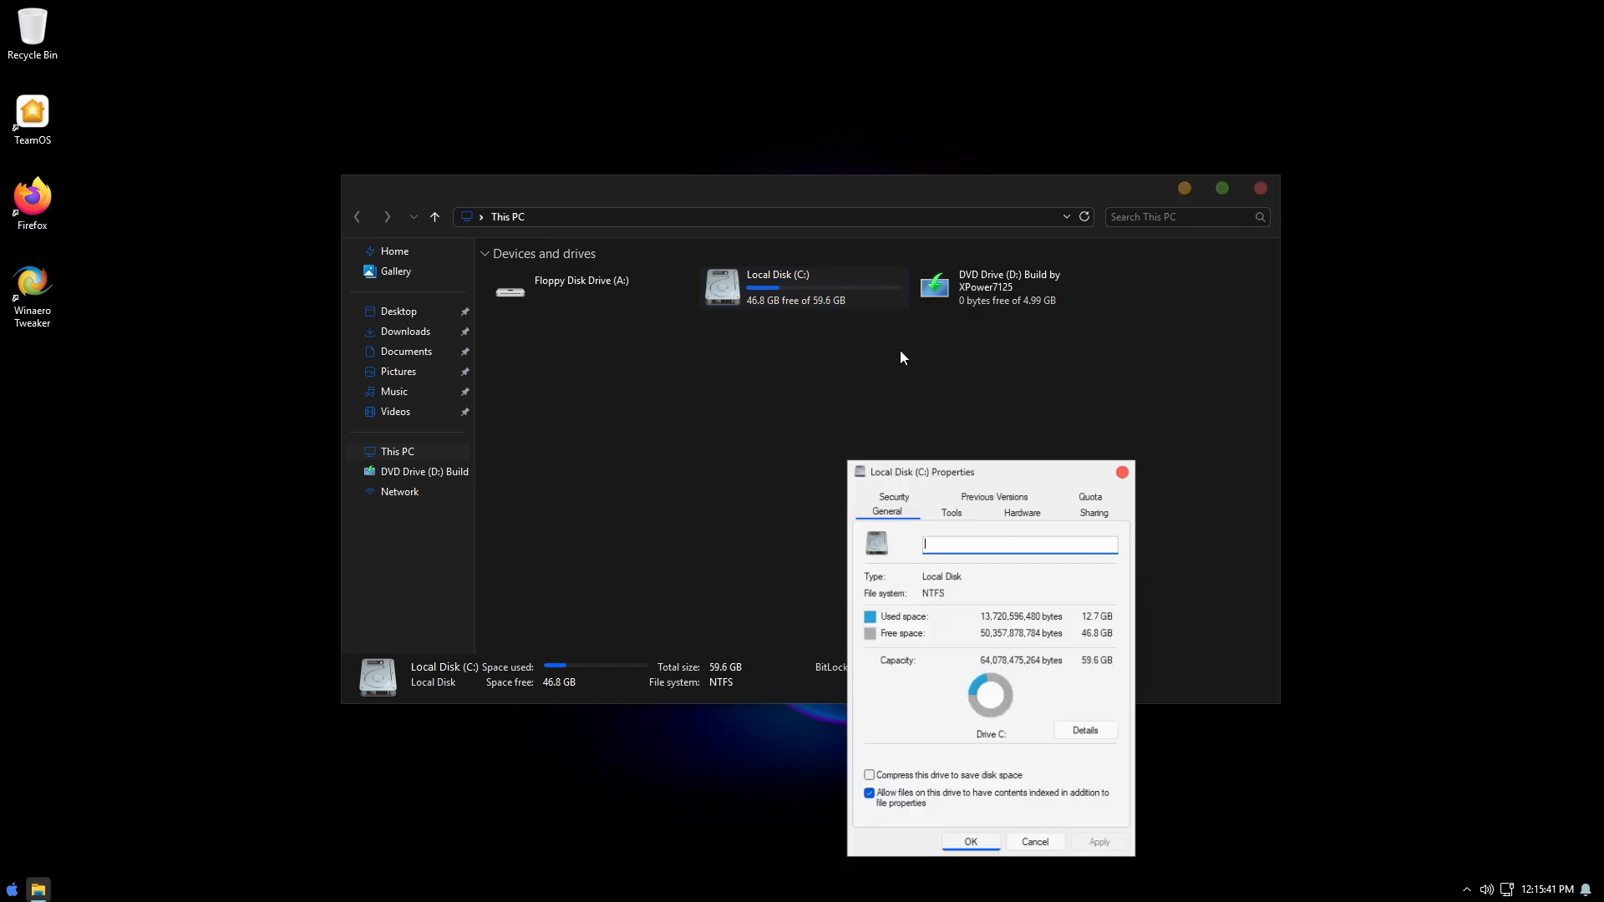
{"action": "left_click_drag", "start_coordinate": [918, 471], "coordinate": [1108, 205]}
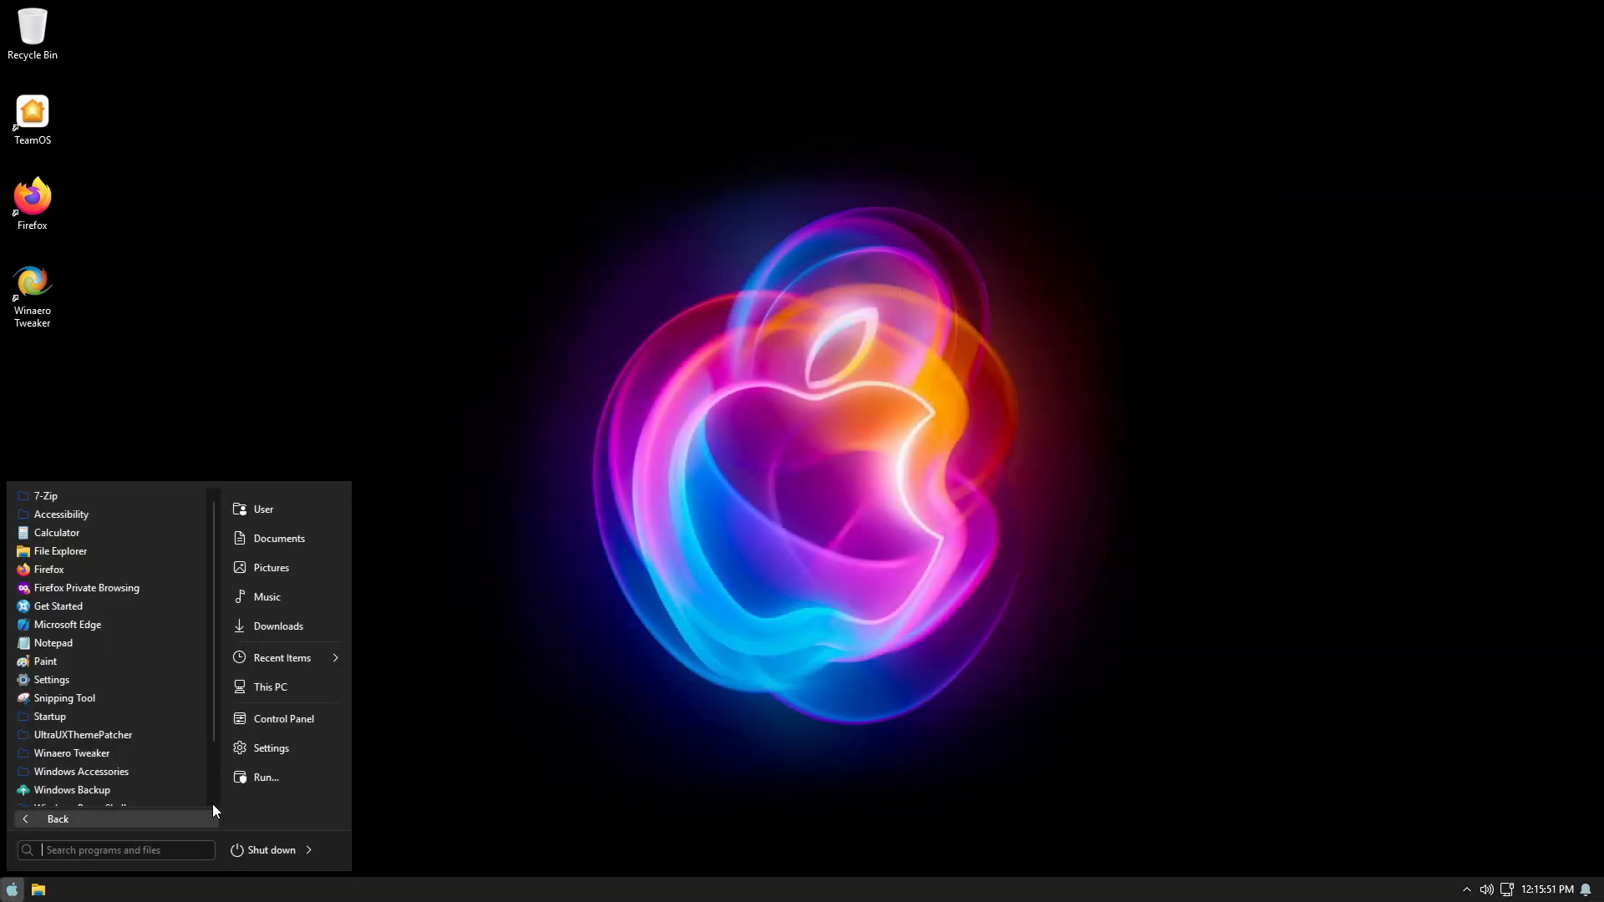
Open Control Panel, dismiss the backup reminder, switch to Category view, and list programs
{"action": "left_click", "coordinate": [283, 718]}
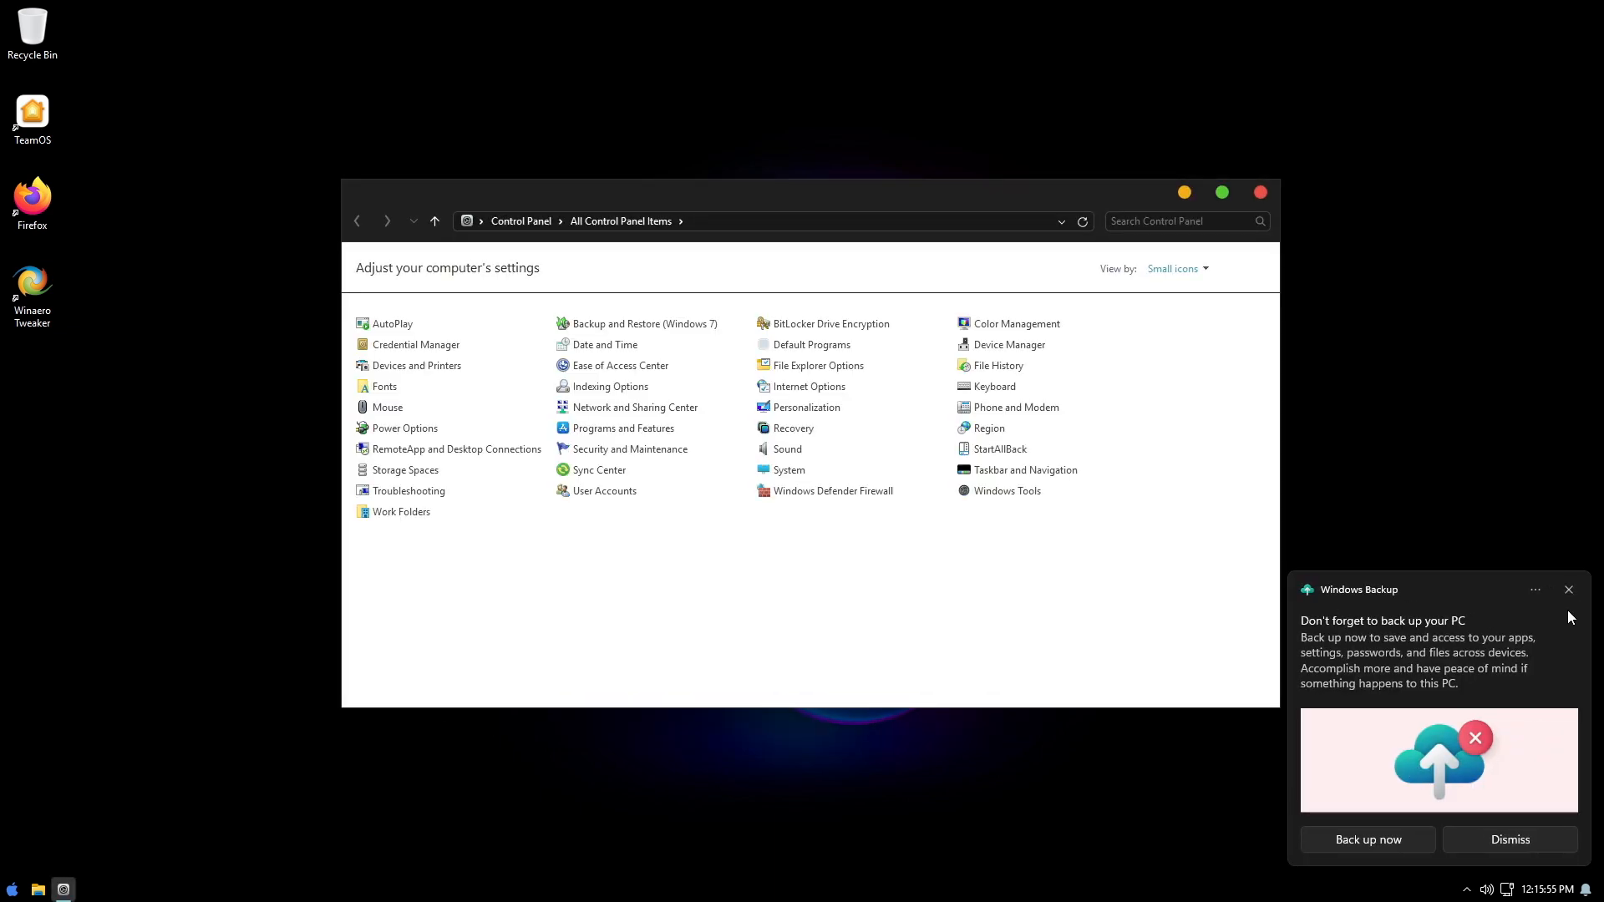
{"action": "left_click", "coordinate": [1567, 589]}
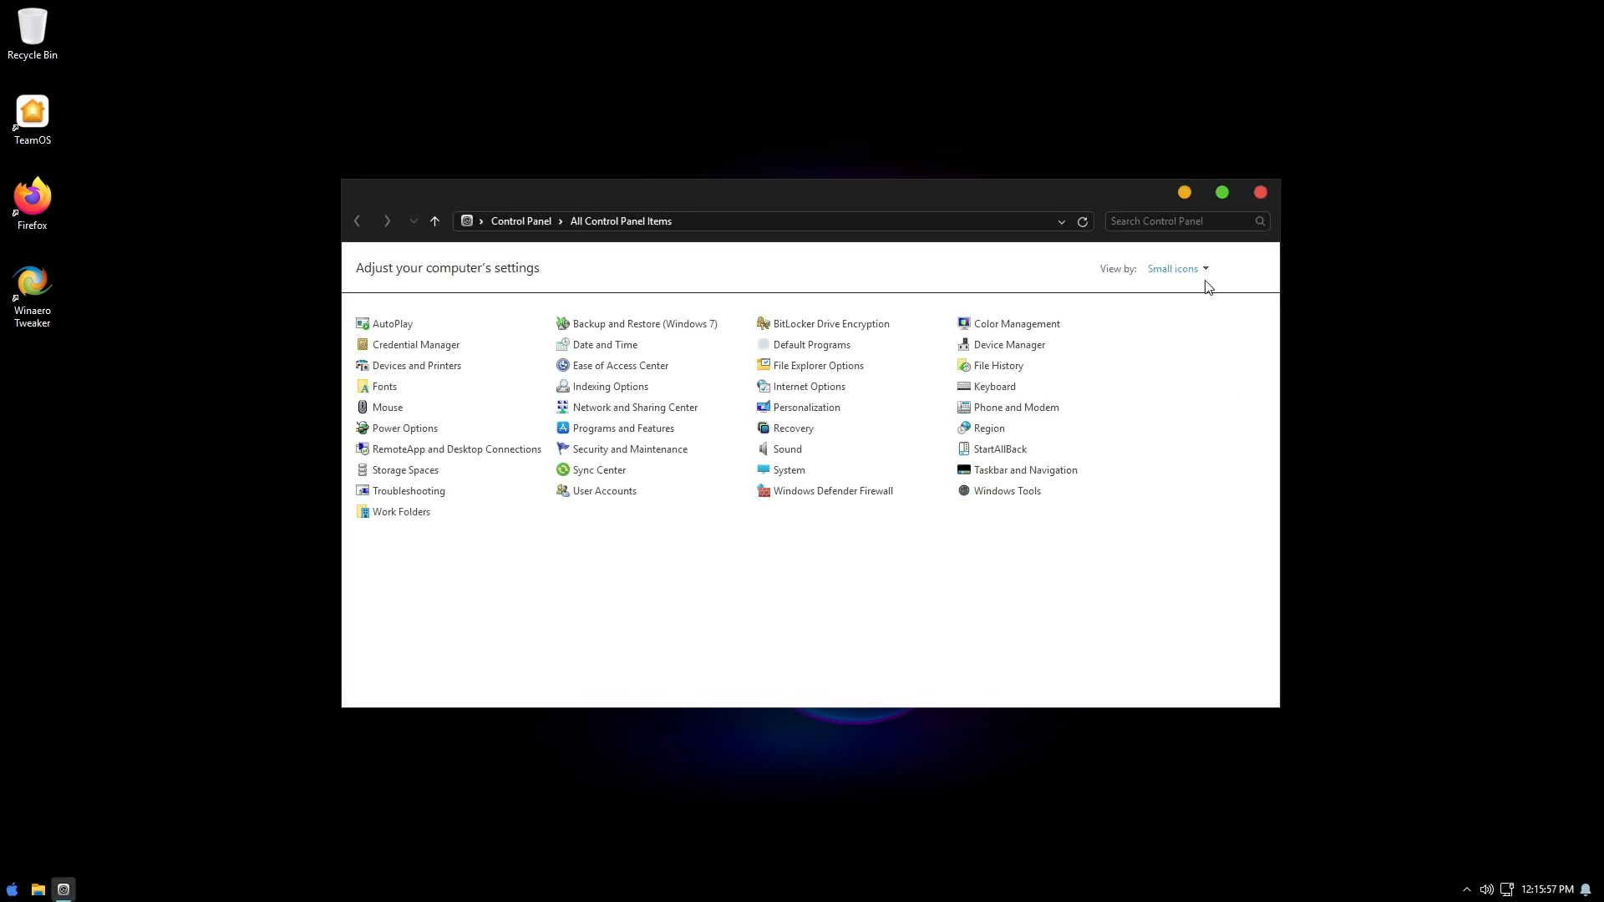
{"action": "left_click", "coordinate": [1174, 268]}
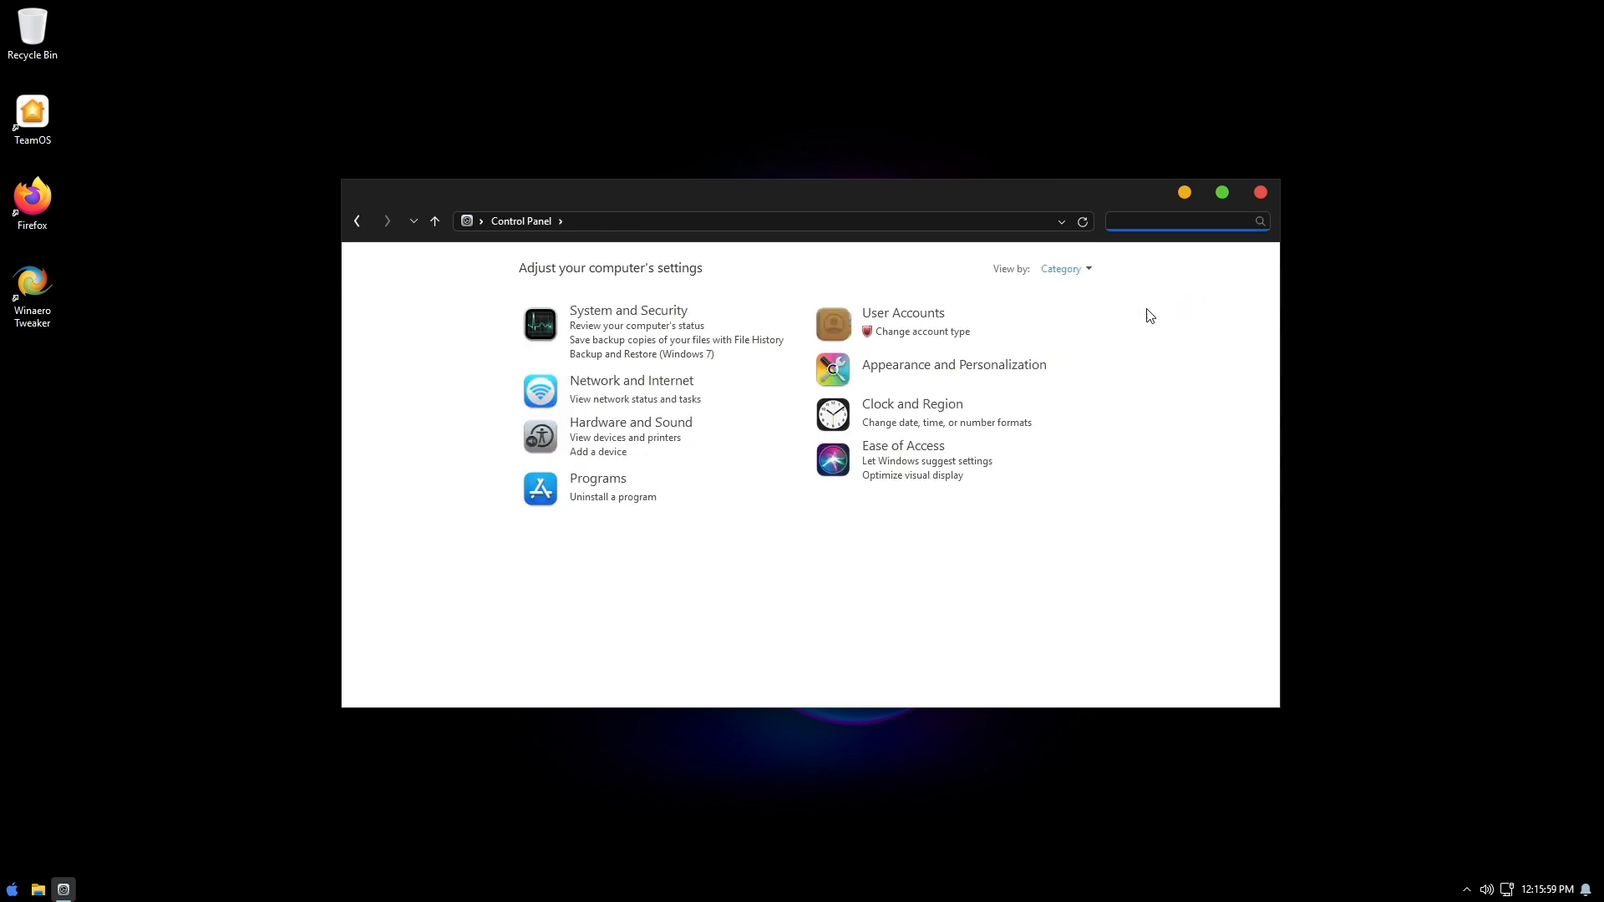
{"action": "mouse_move", "coordinate": [611, 503]}
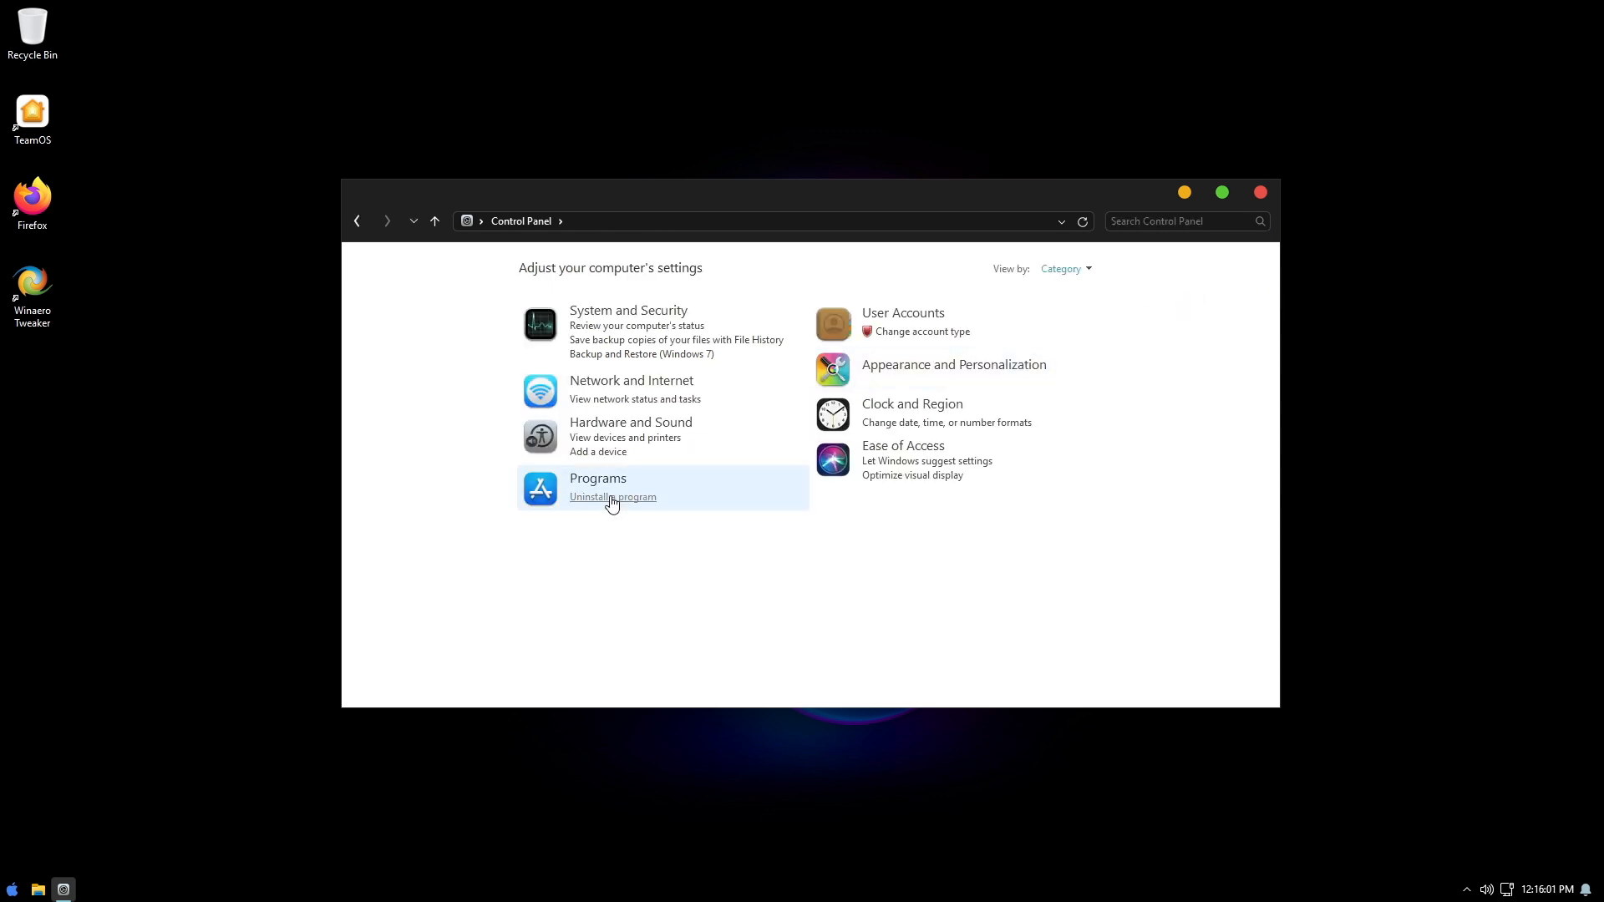
{"action": "left_click", "coordinate": [613, 497]}
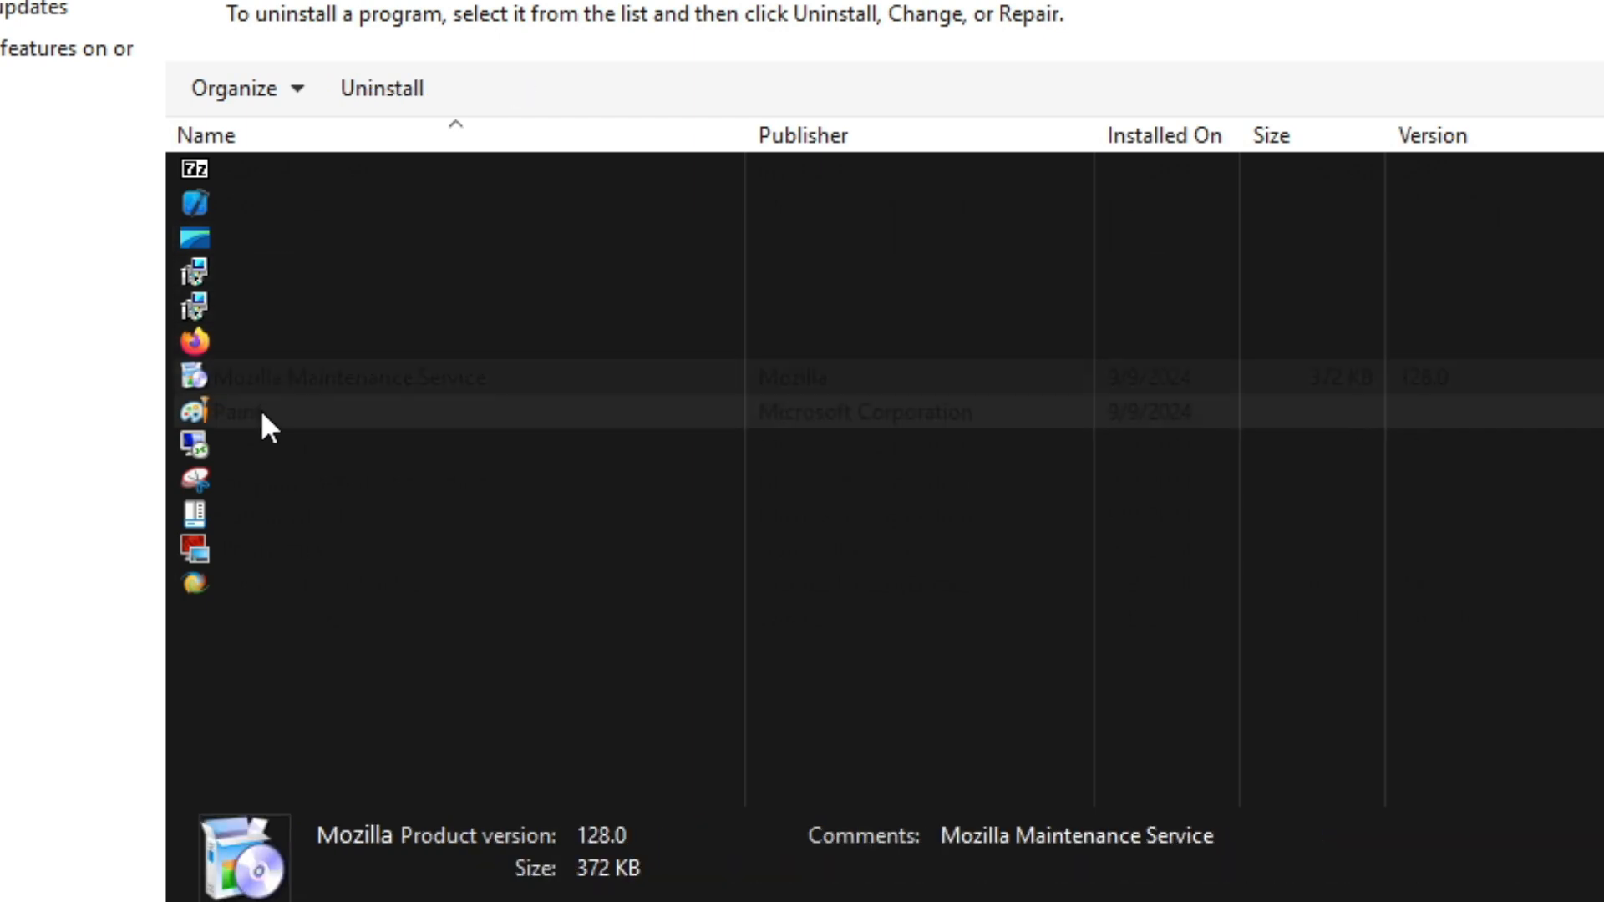
Show the installed updates list, with two Microsoft Windows updates
{"action": "left_click", "coordinate": [277, 481]}
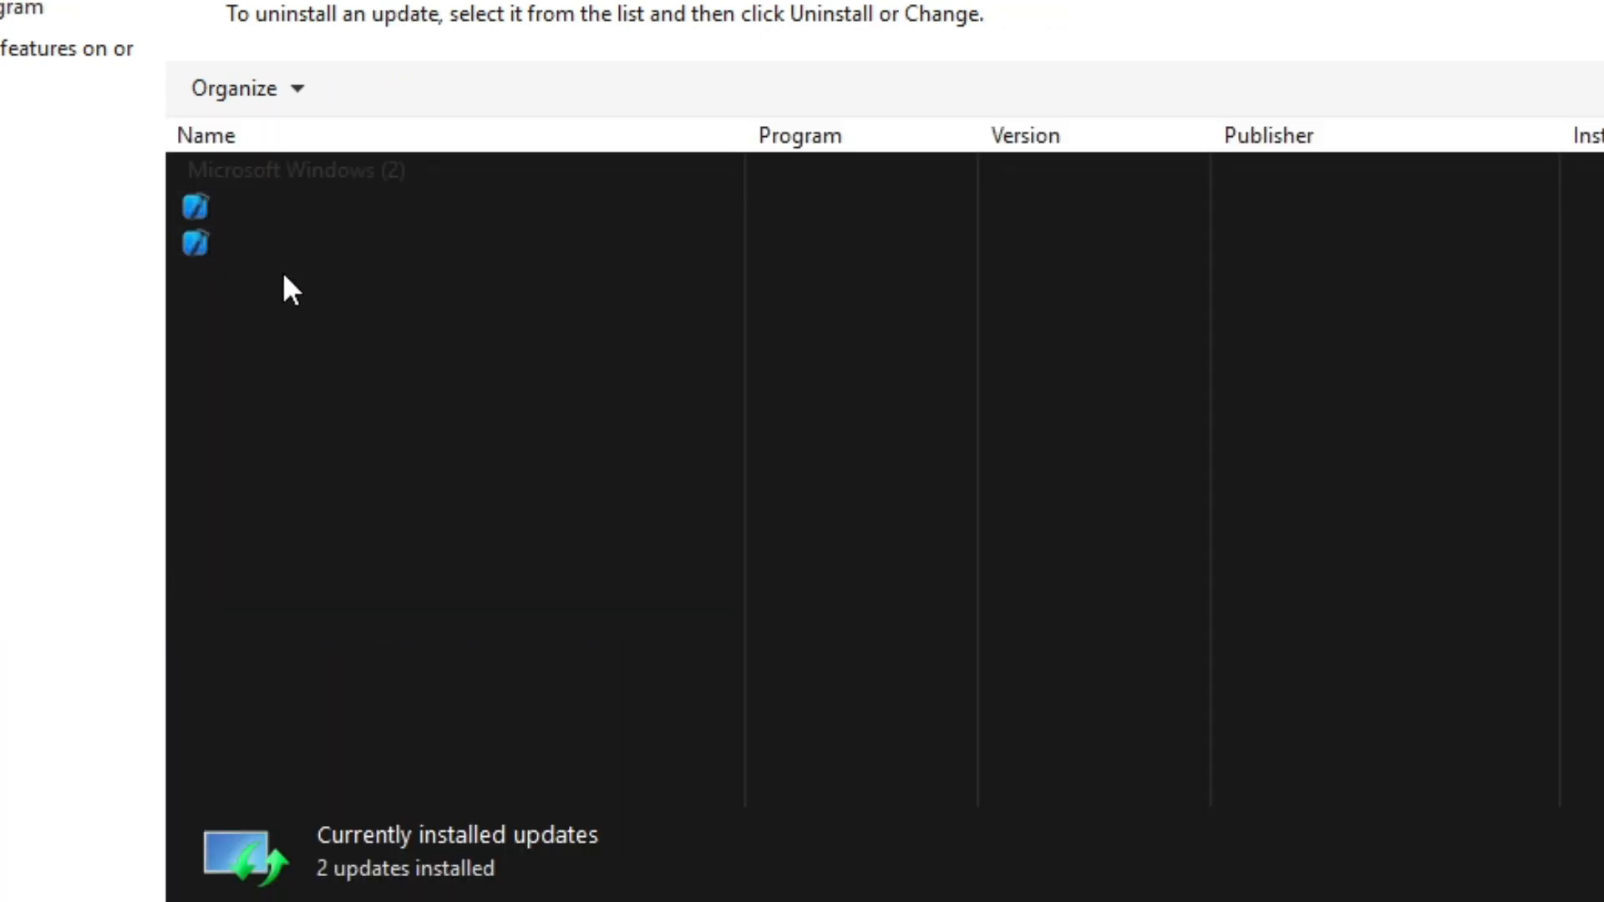
{"action": "mouse_move", "coordinate": [26, 120]}
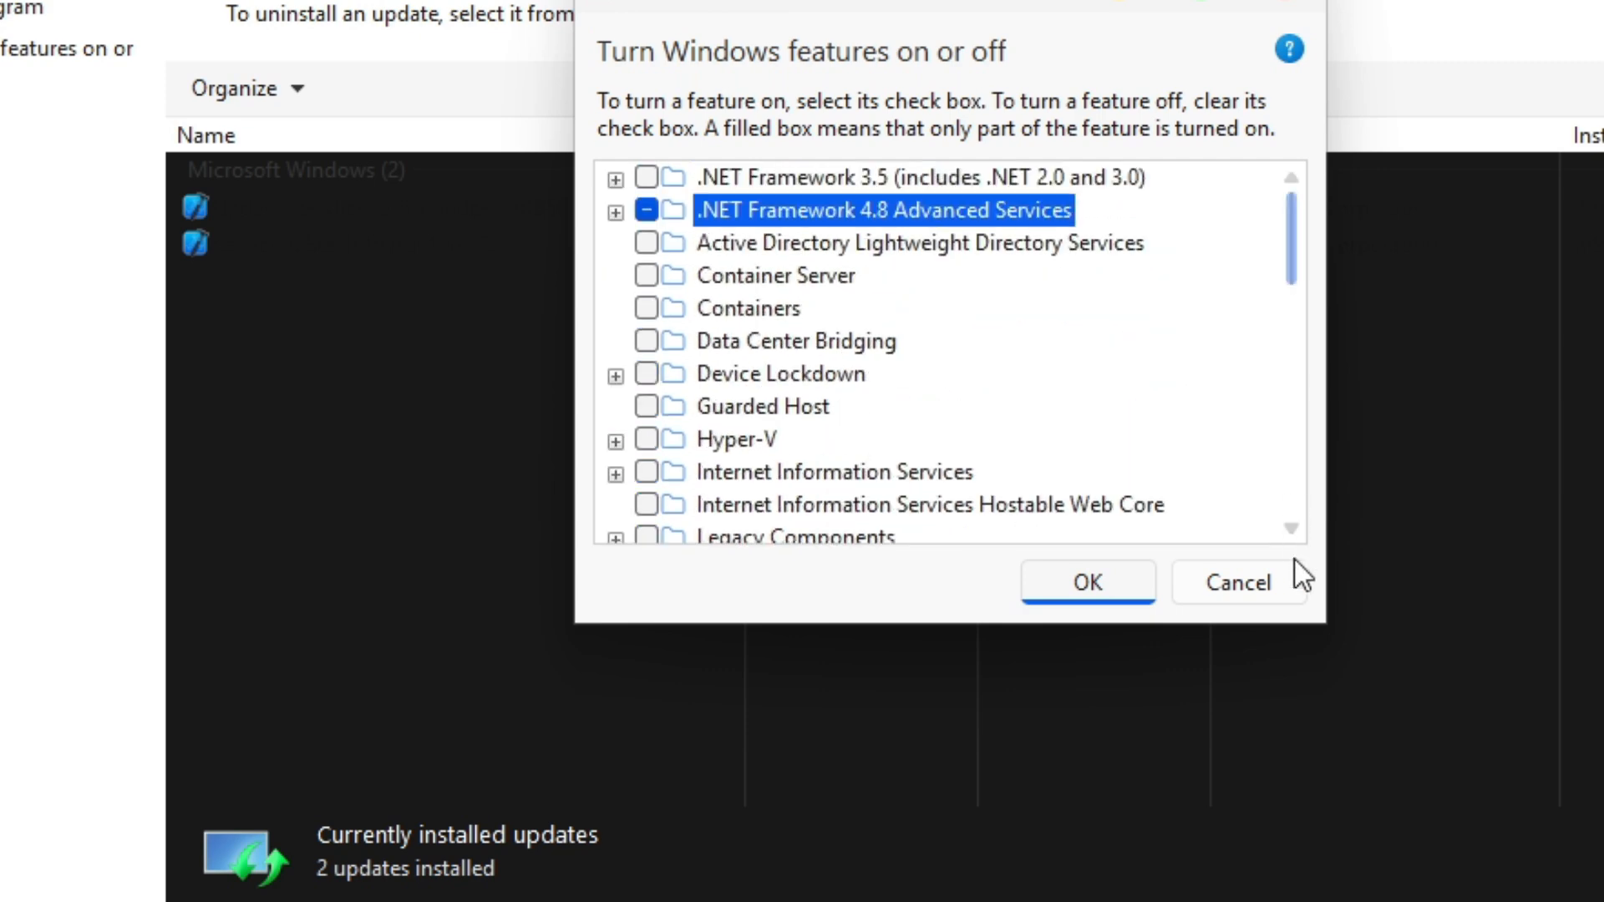
Cancel the Windows Features dialog and close the Control Panel window
{"action": "left_click", "coordinate": [1235, 582]}
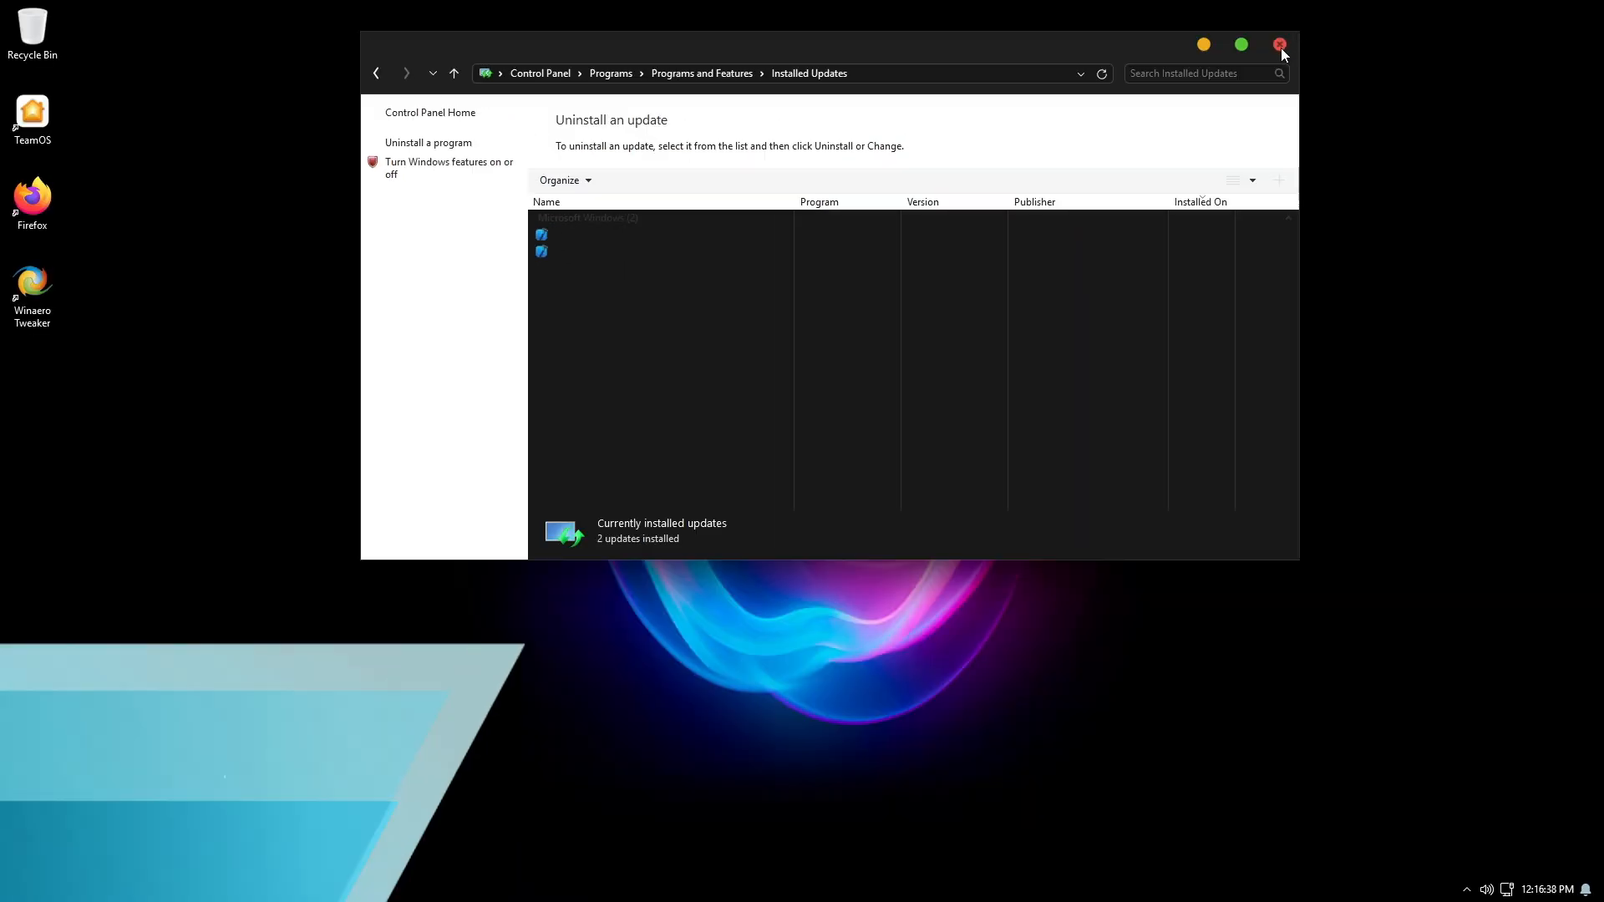
{"action": "left_click", "coordinate": [1279, 46]}
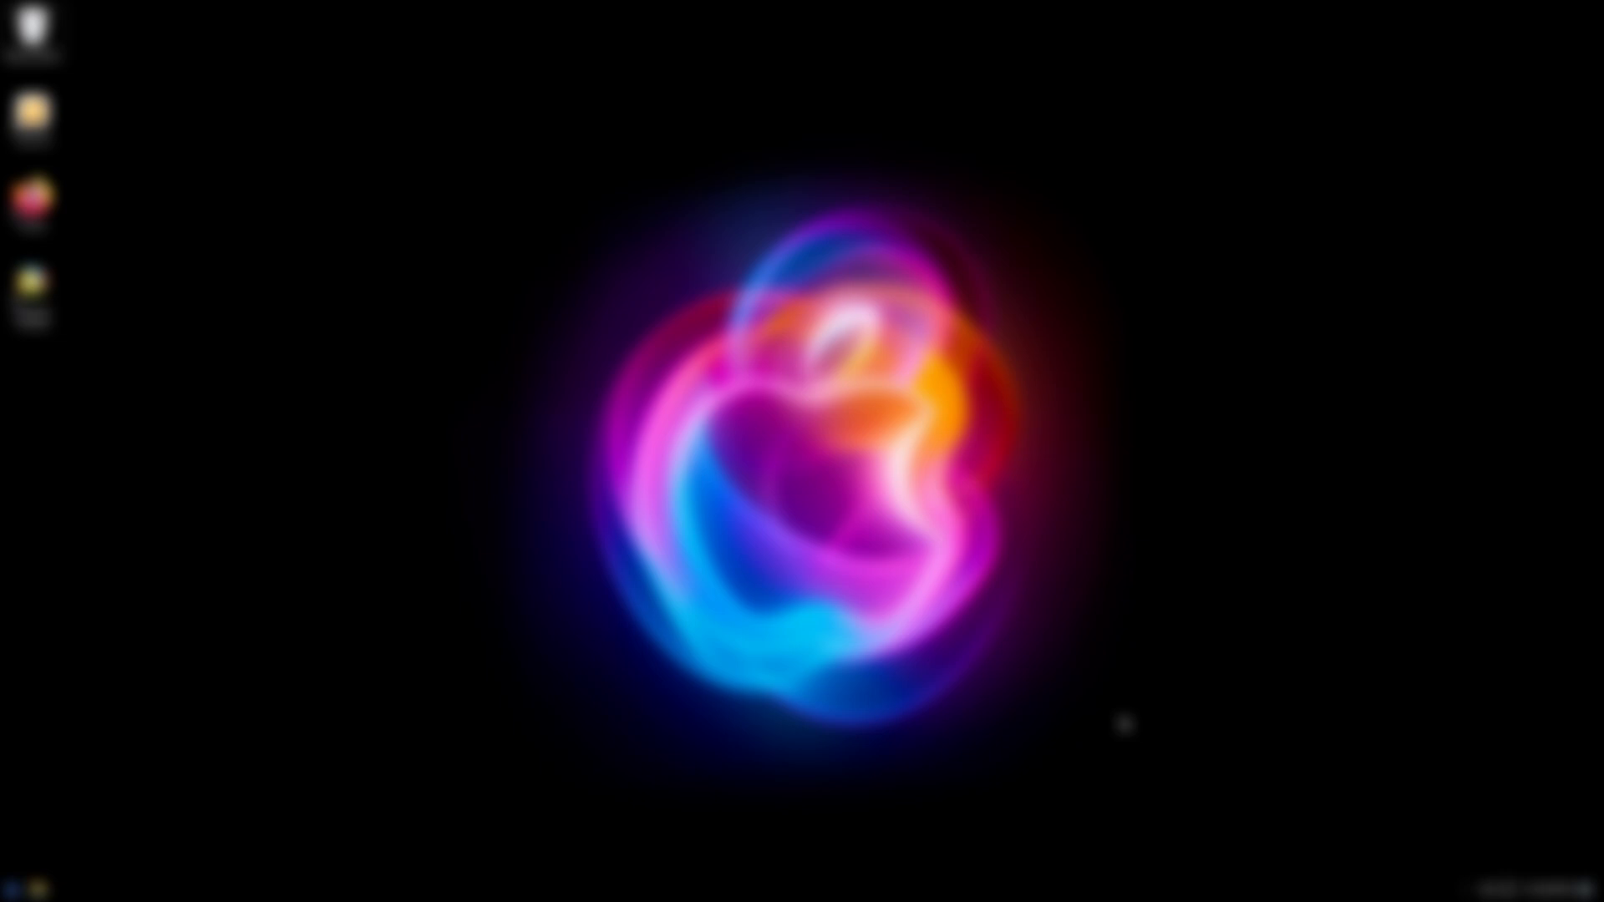
{"action": "mouse_move", "coordinate": [1115, 731]}
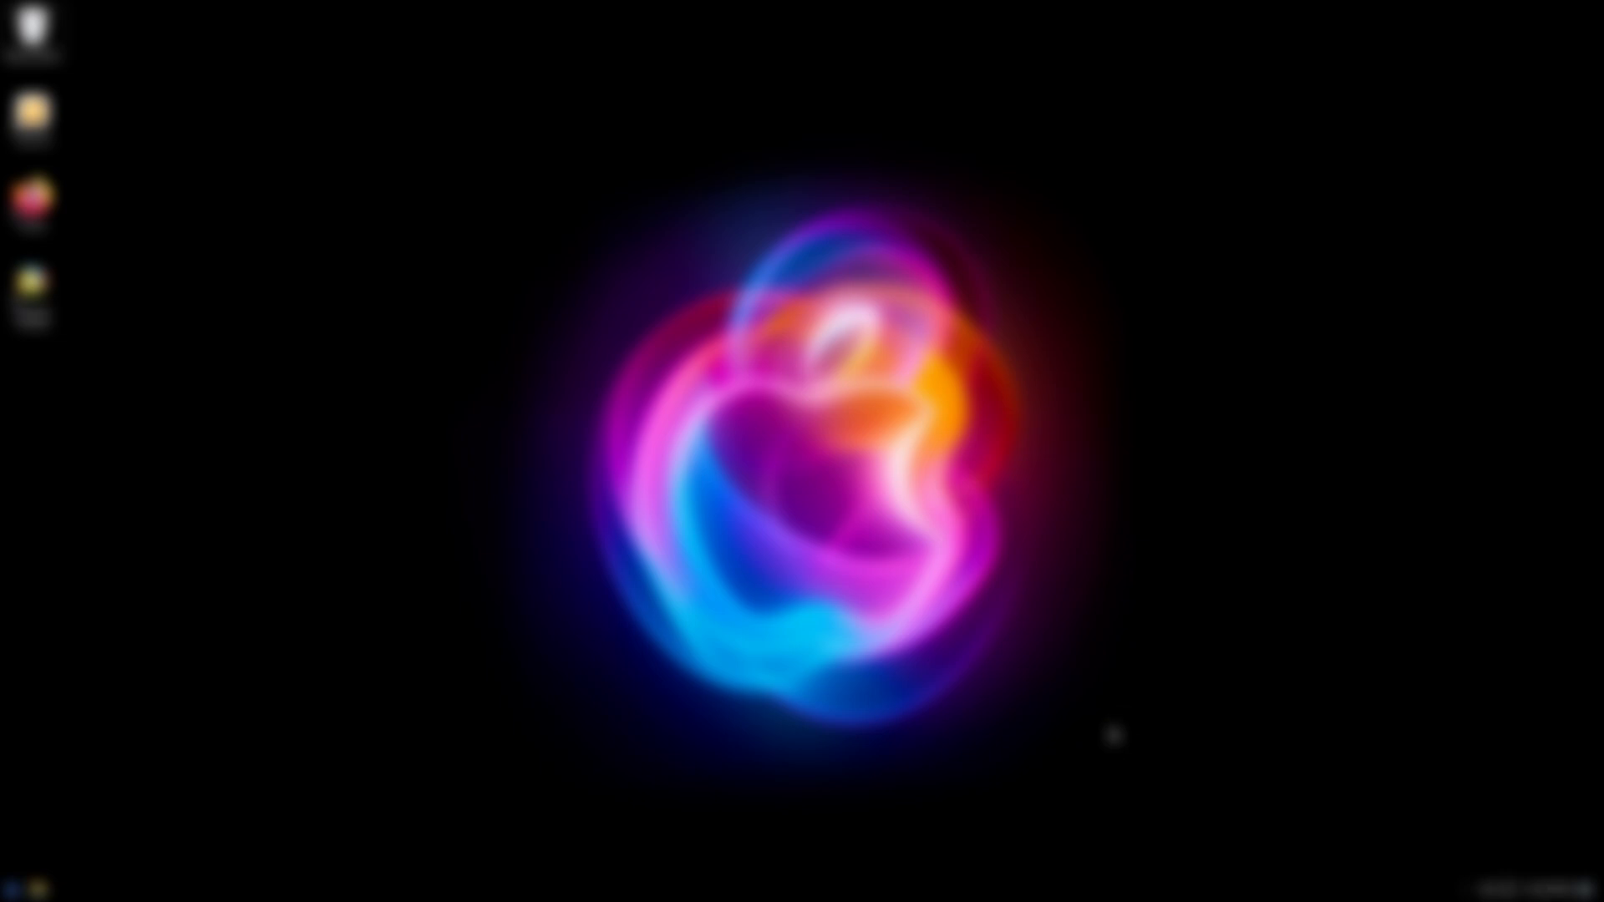